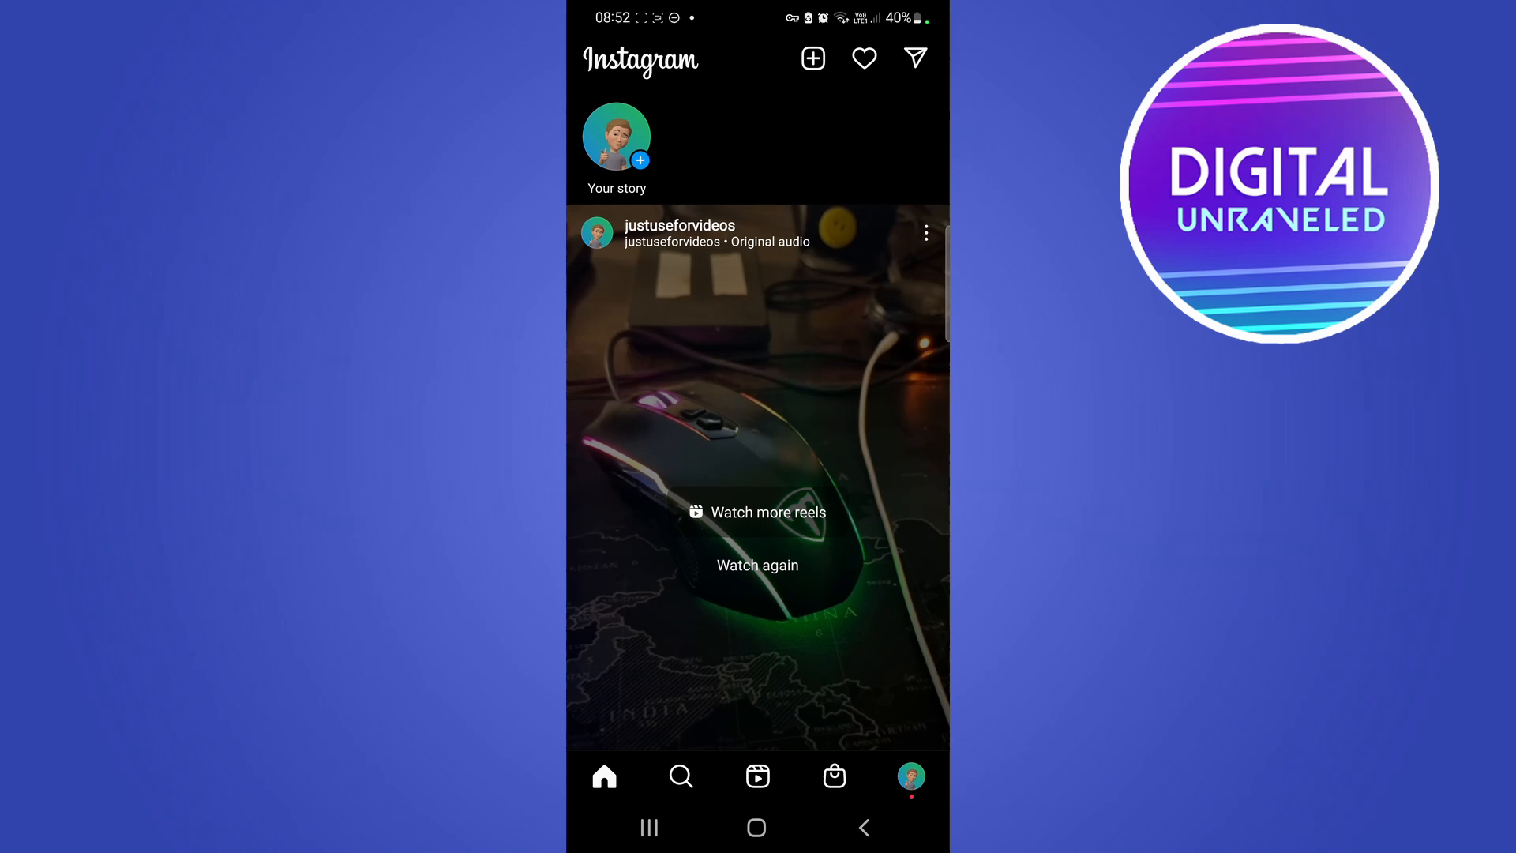
Leave Instagram for the home screen and launch the web browser.
click(757, 826)
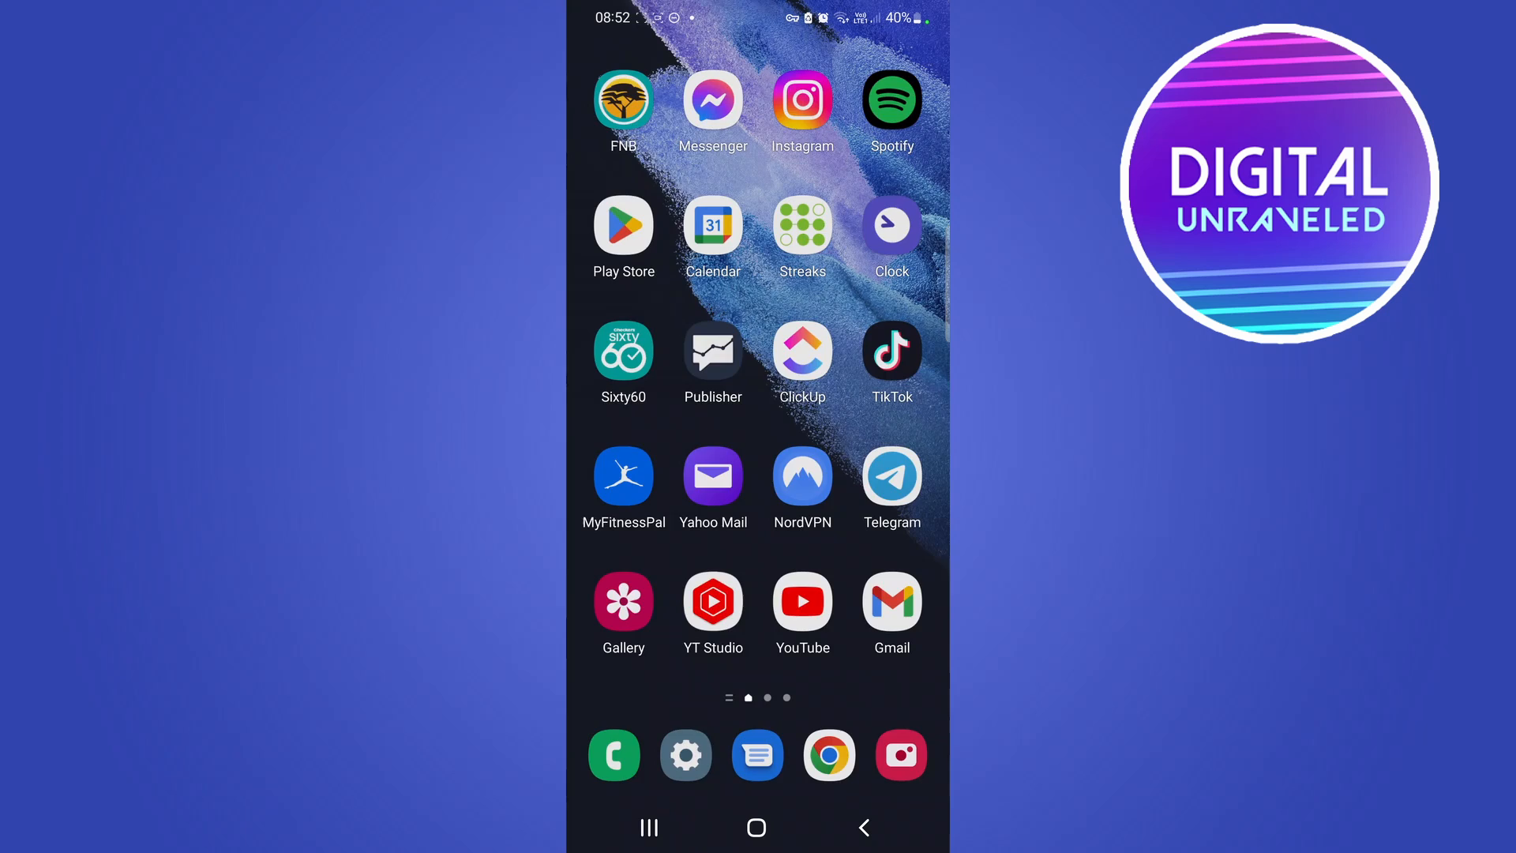
click(829, 755)
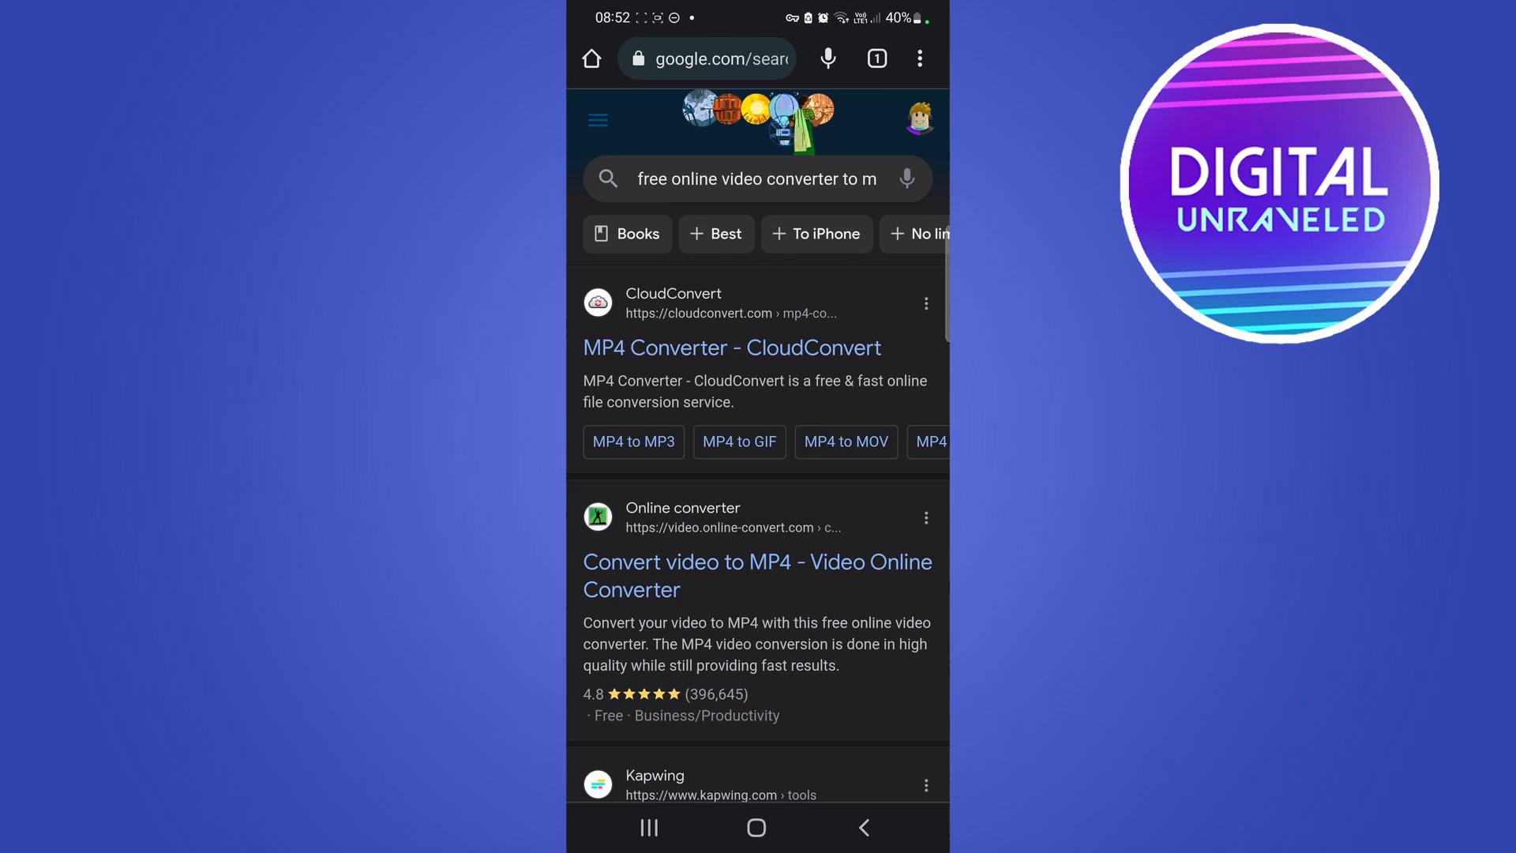
Open CloudConvert's MP4 Converter from the search results, with MP4 as the format.
click(731, 347)
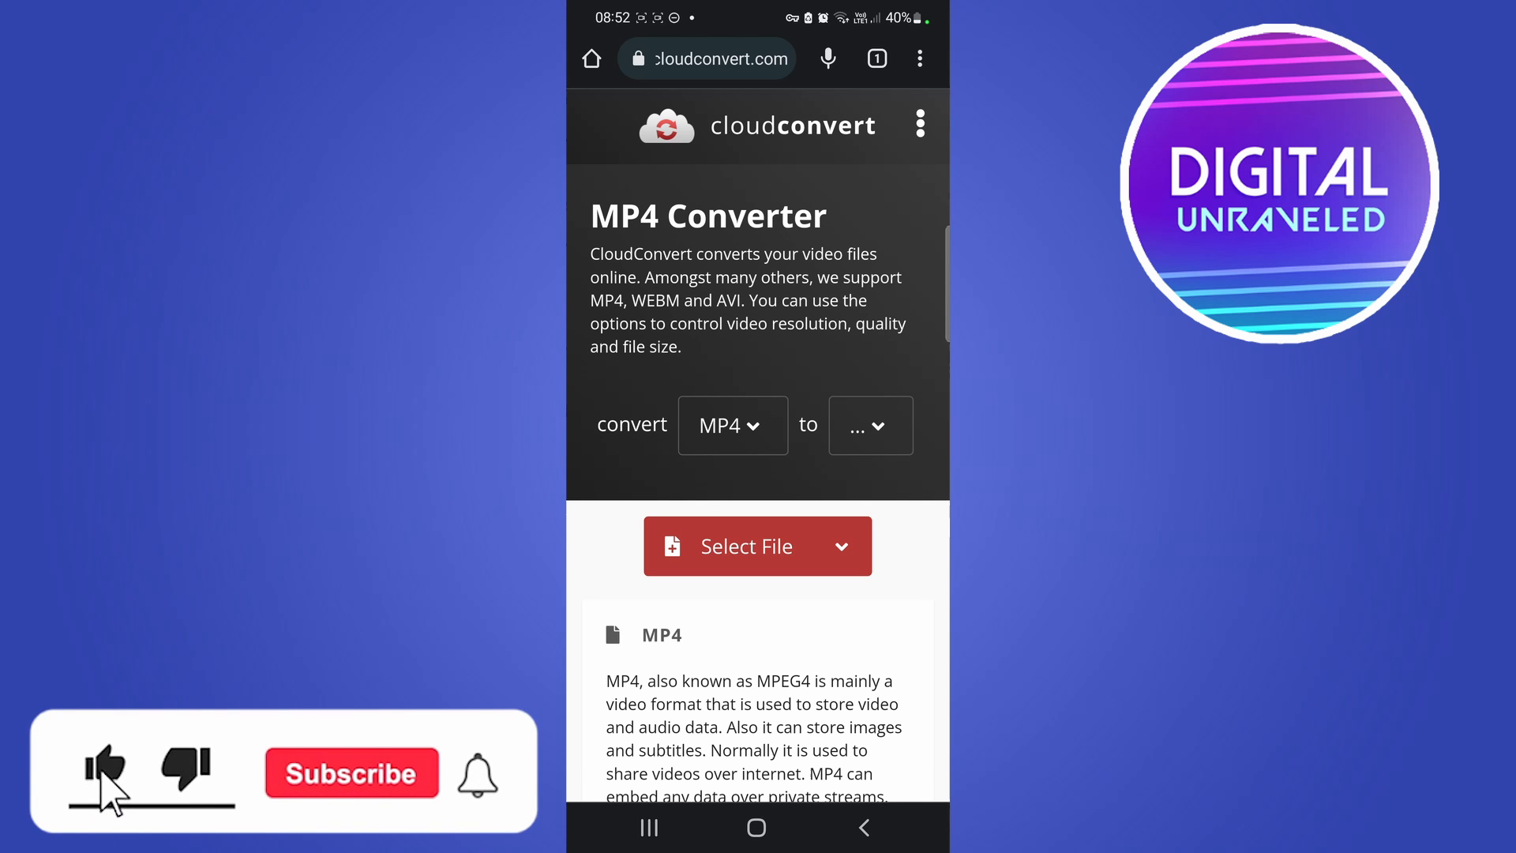
click(351, 772)
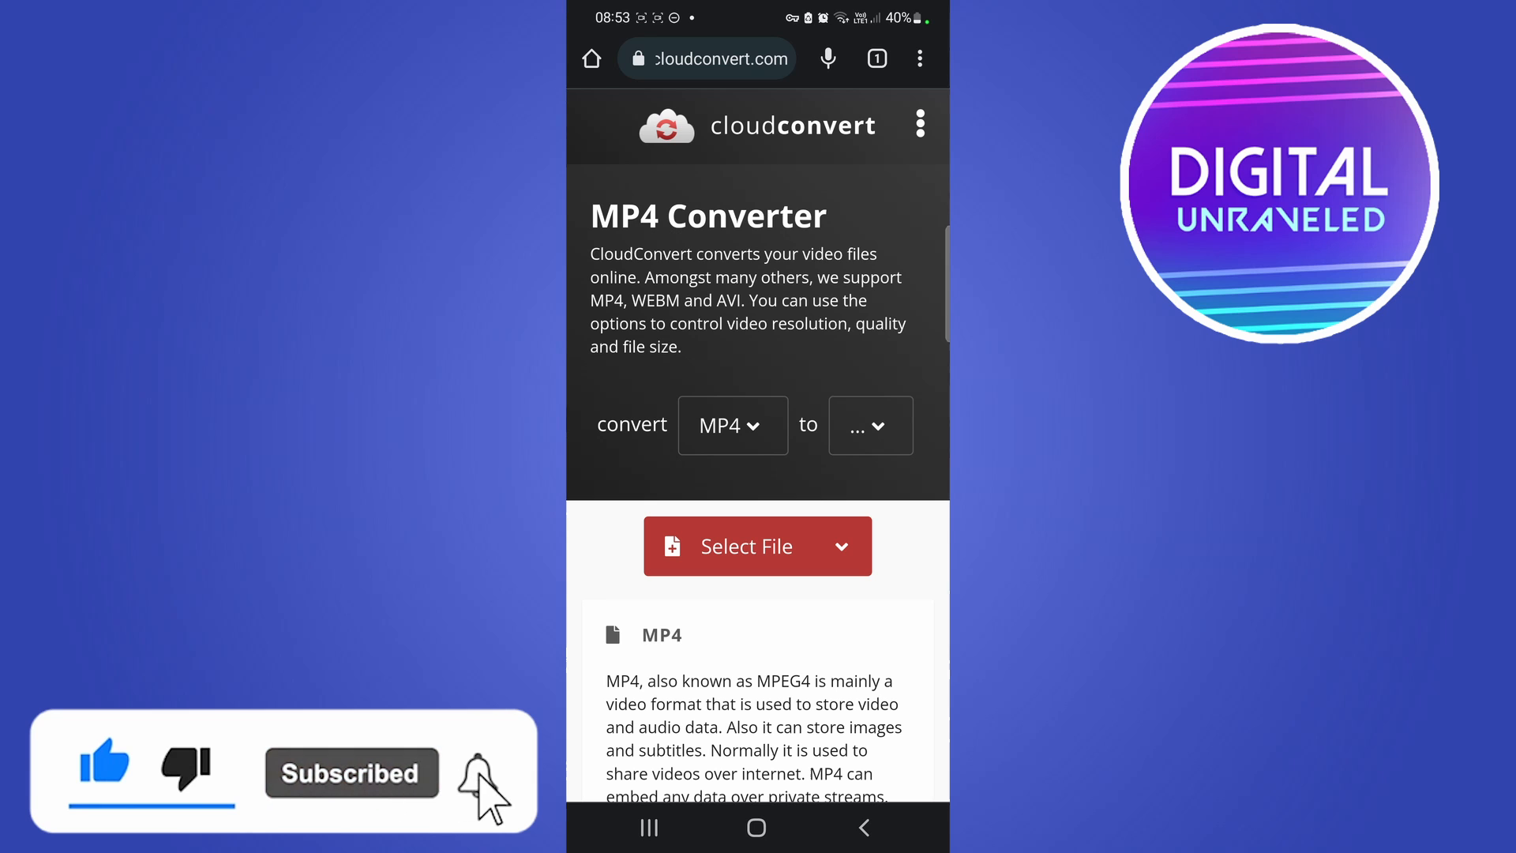
click(473, 772)
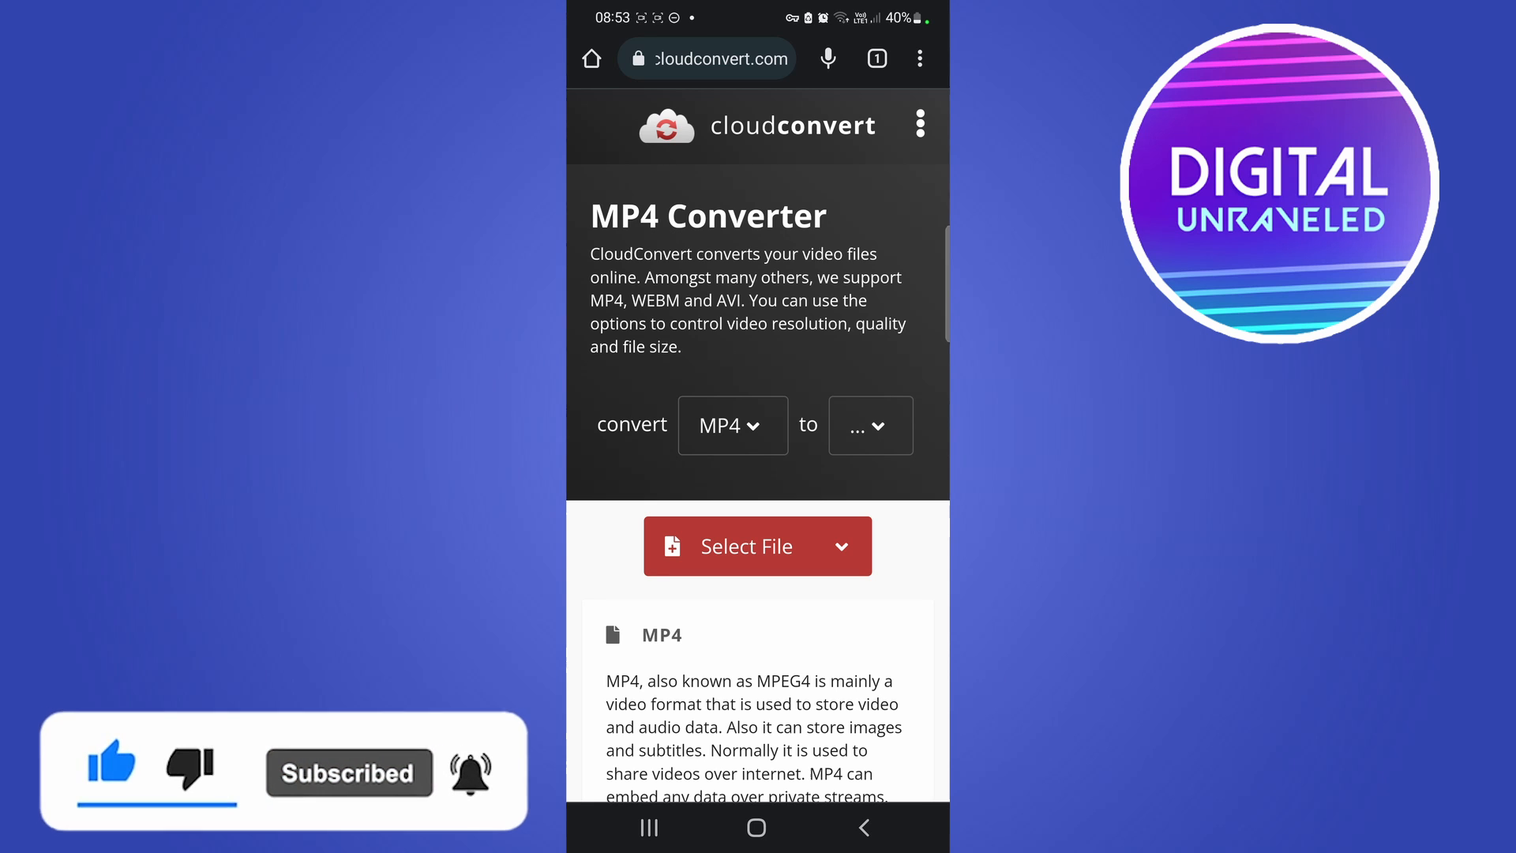